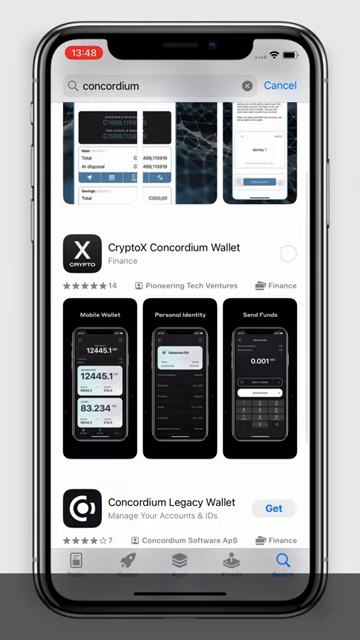
# Install CryptoX Concordium Wallet from the 'concordium' App Store results and launch it.
pyautogui.click(287, 251)
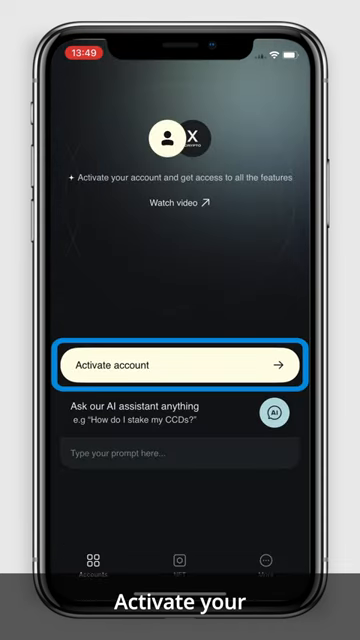
# Activate account, create a new wallet with a 6-digit passcode, and answer the Face ID prompt.
pyautogui.click(180, 362)
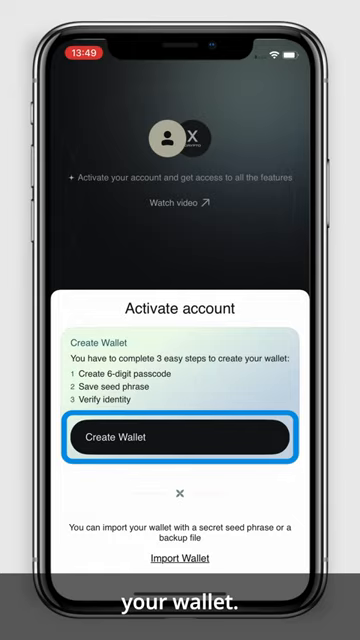
pyautogui.click(180, 436)
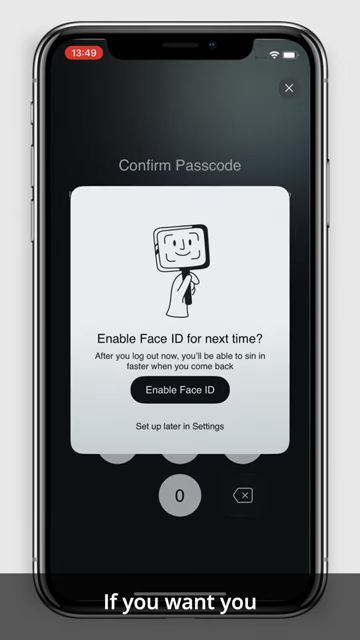
pyautogui.click(180, 390)
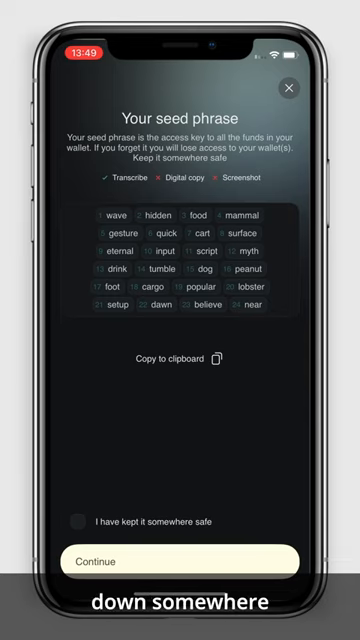
# Confirm the 24-word seed phrase is kept somewhere safe and continue.
pyautogui.click(180, 561)
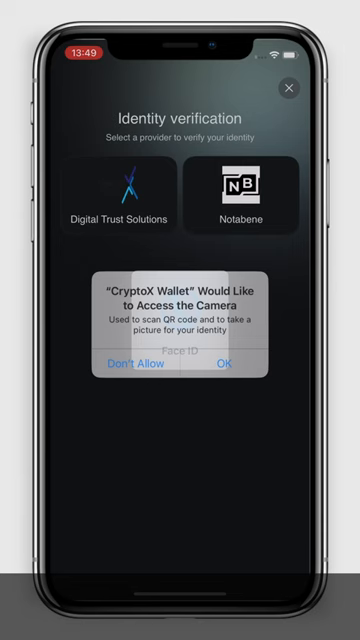
# Allow camera access, start Digital Trust Solutions verification, and set issuing country via 'ukr'.
pyautogui.click(222, 363)
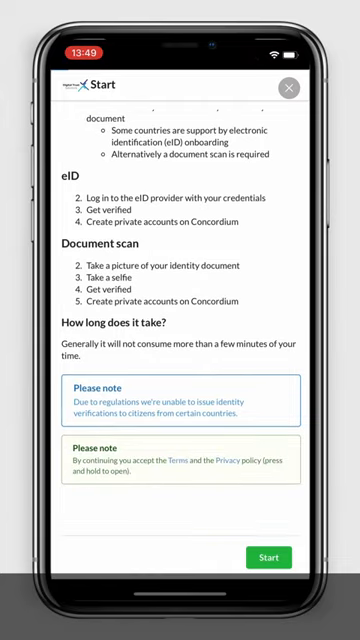
pyautogui.click(267, 557)
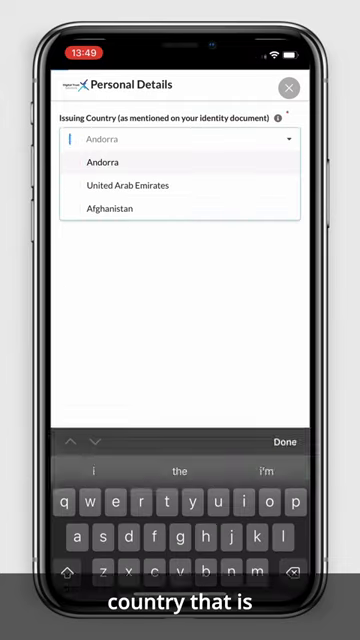
pyautogui.write('ukr')
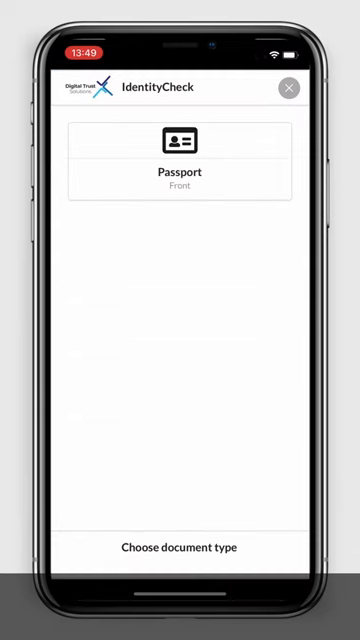
# Verify Identity 1 with a passport front scan and selfie, then acknowledge the approval.
pyautogui.click(180, 162)
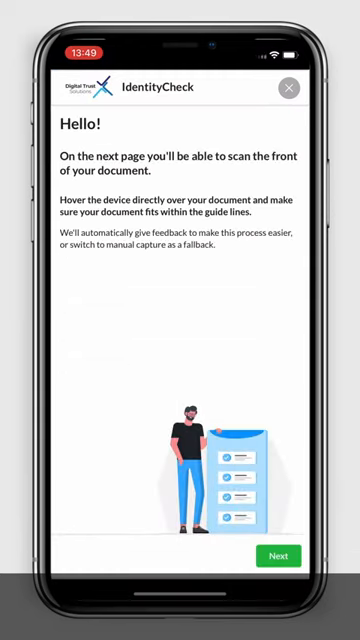
pyautogui.click(278, 556)
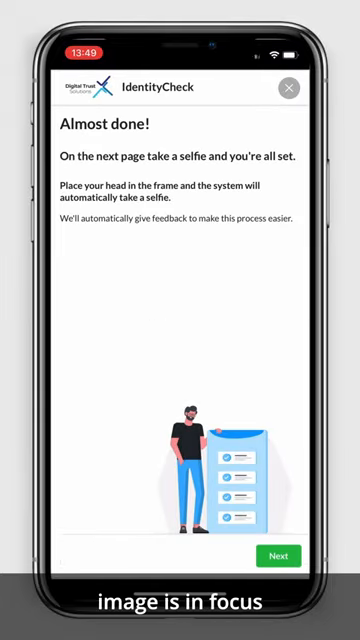
pyautogui.click(277, 556)
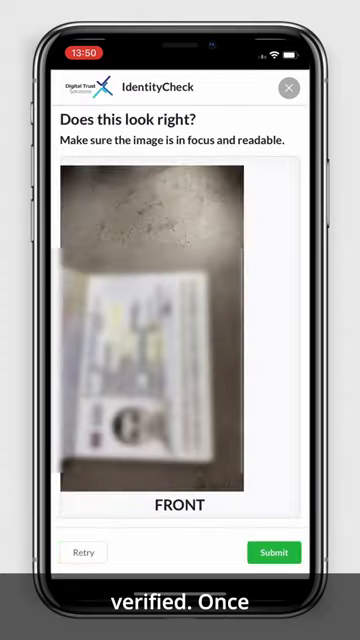
pyautogui.click(273, 552)
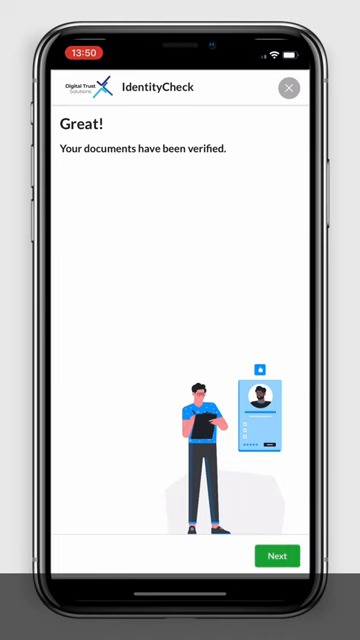
pyautogui.click(276, 555)
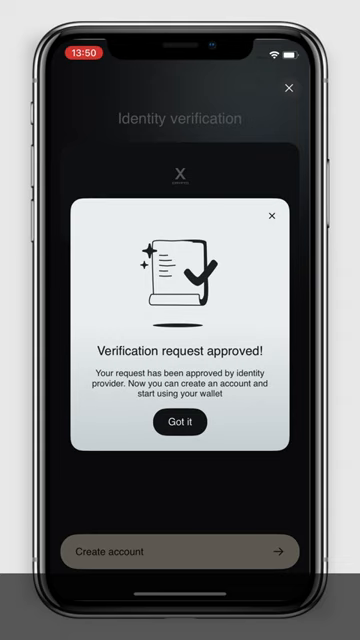
pyautogui.click(180, 422)
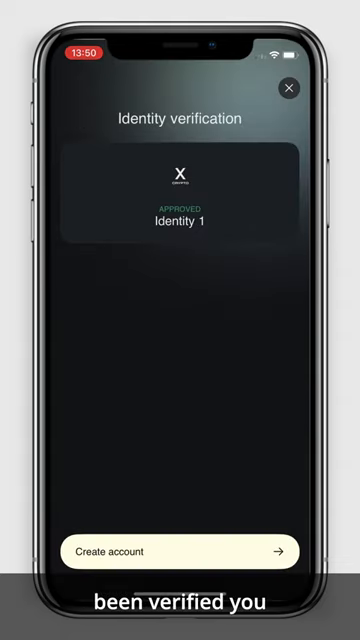